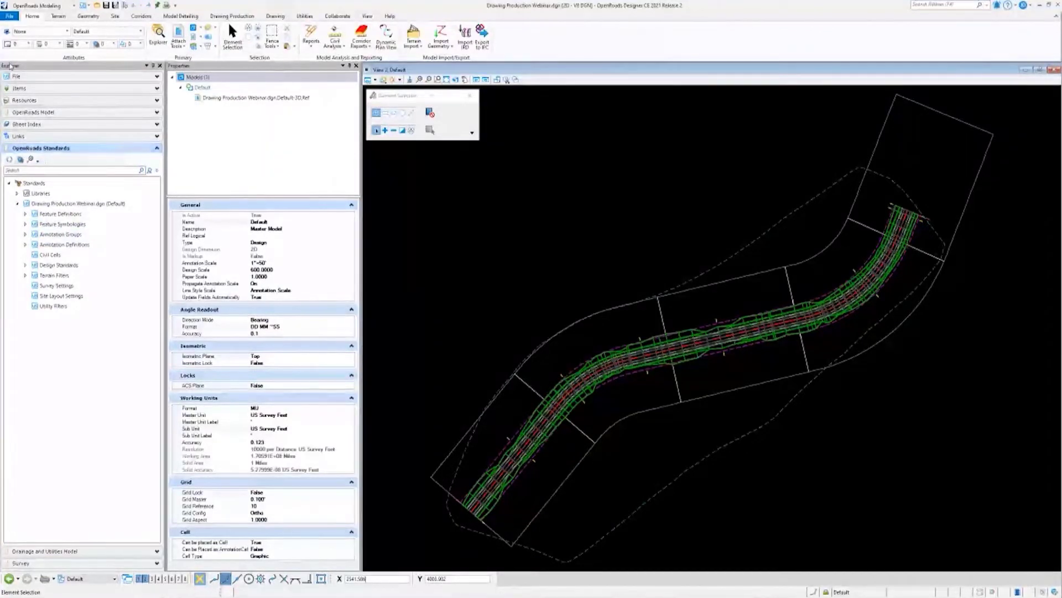
Browse the OpenRoads Standards explorer tree to reach the Annotation Groups node.
click(40, 193)
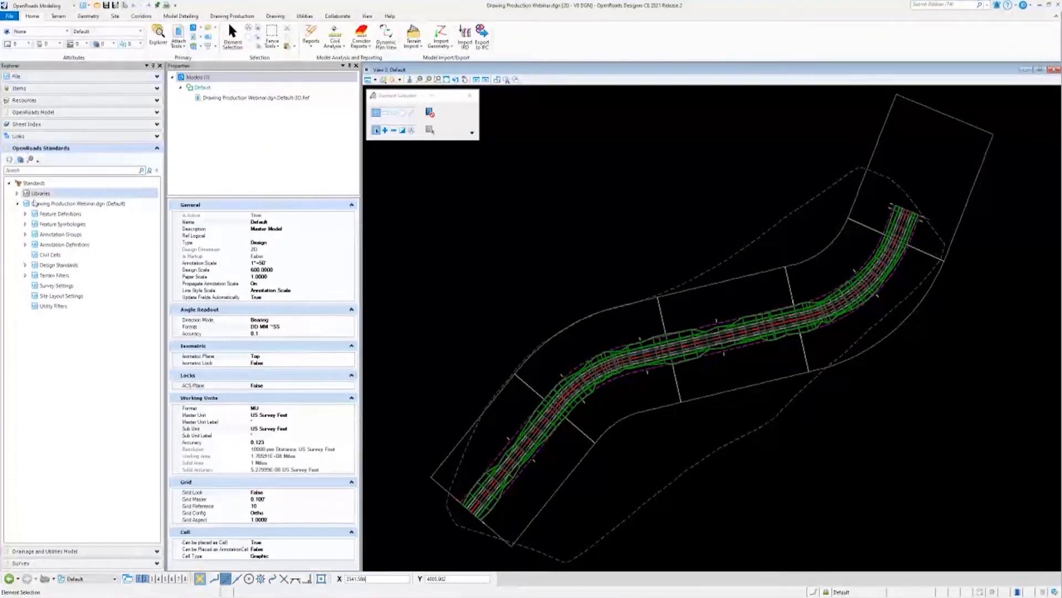
click(43, 147)
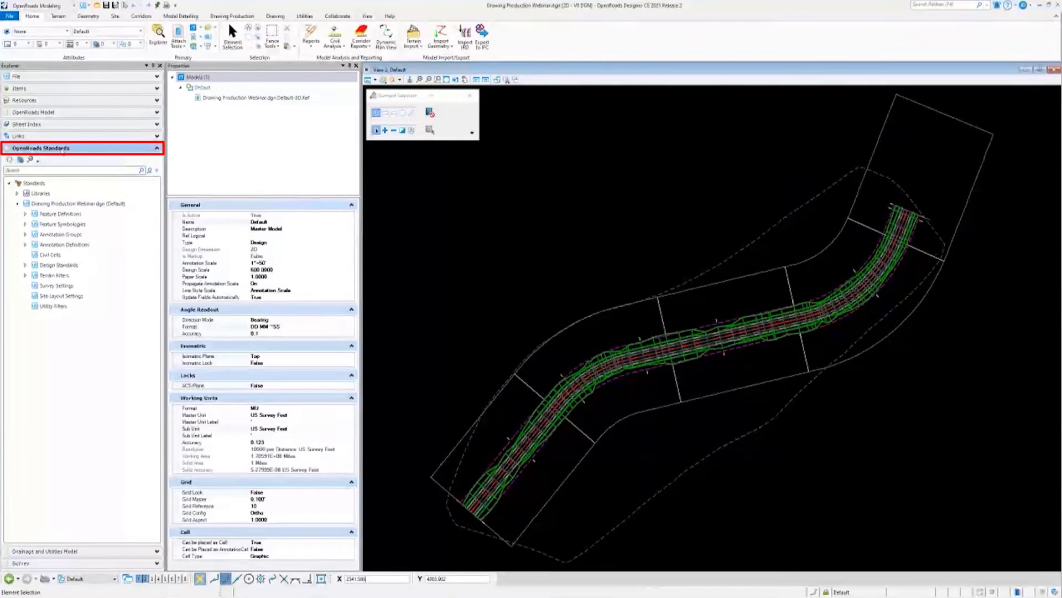
click(52, 305)
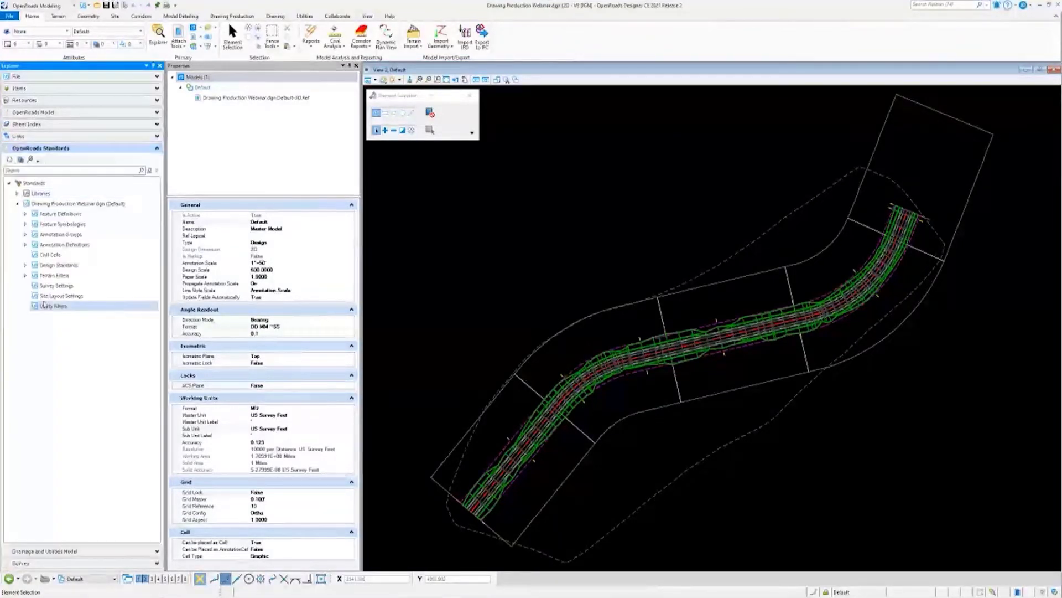
click(76, 204)
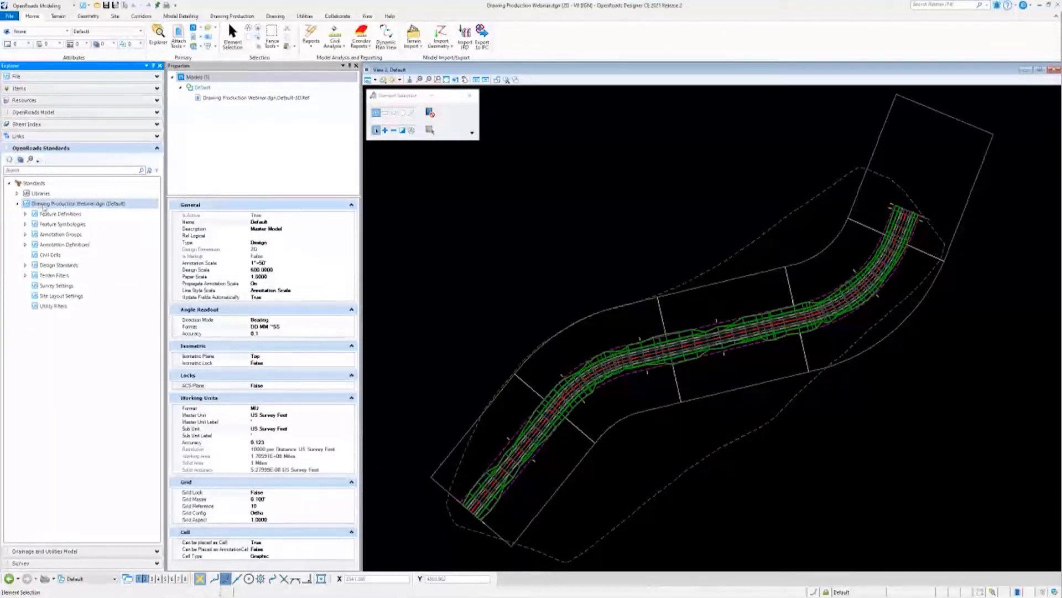
click(41, 193)
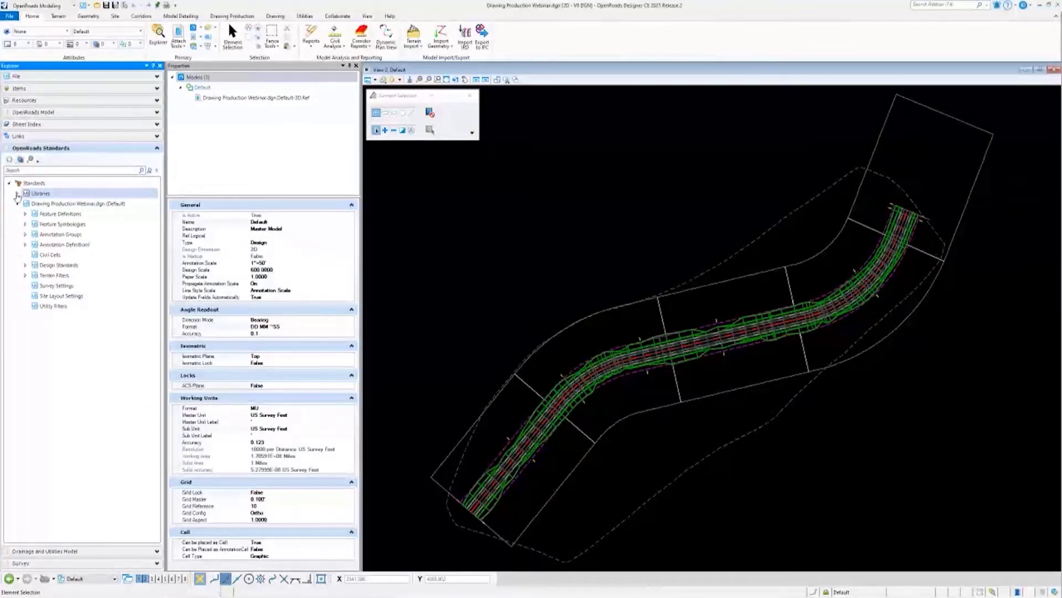
click(16, 193)
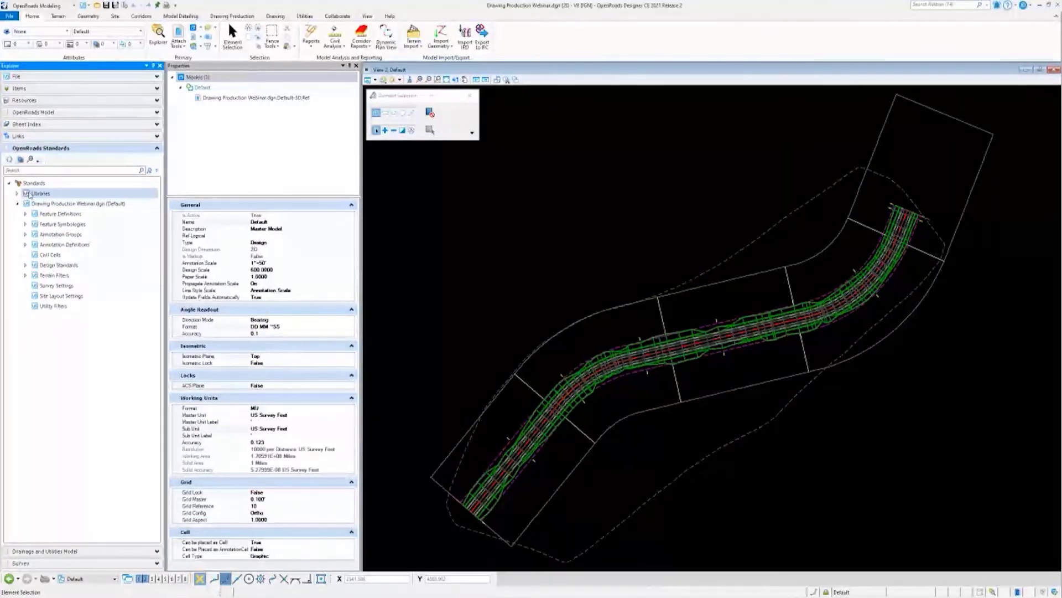
click(62, 224)
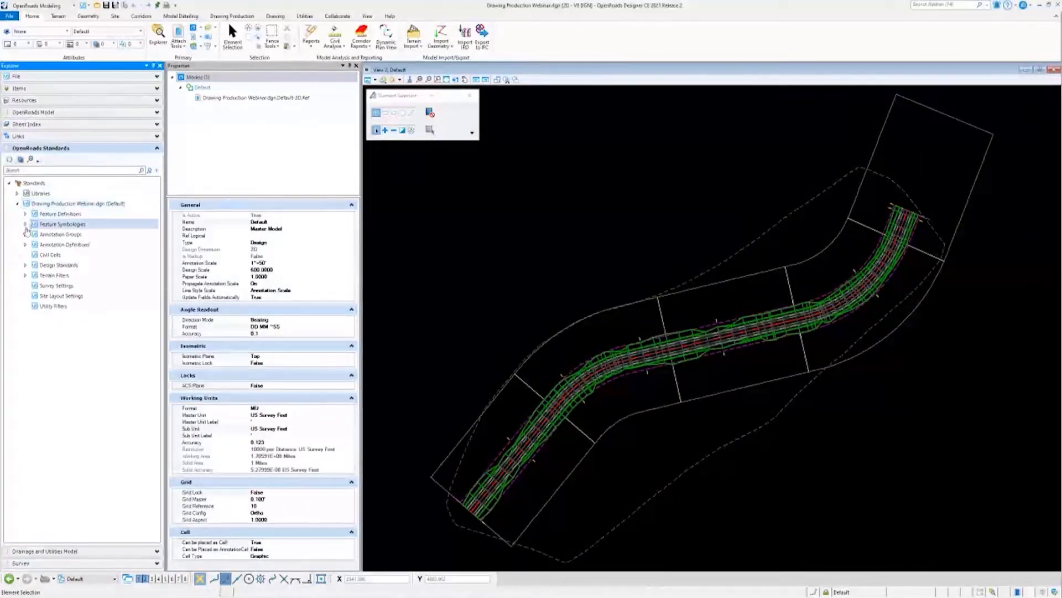
click(60, 233)
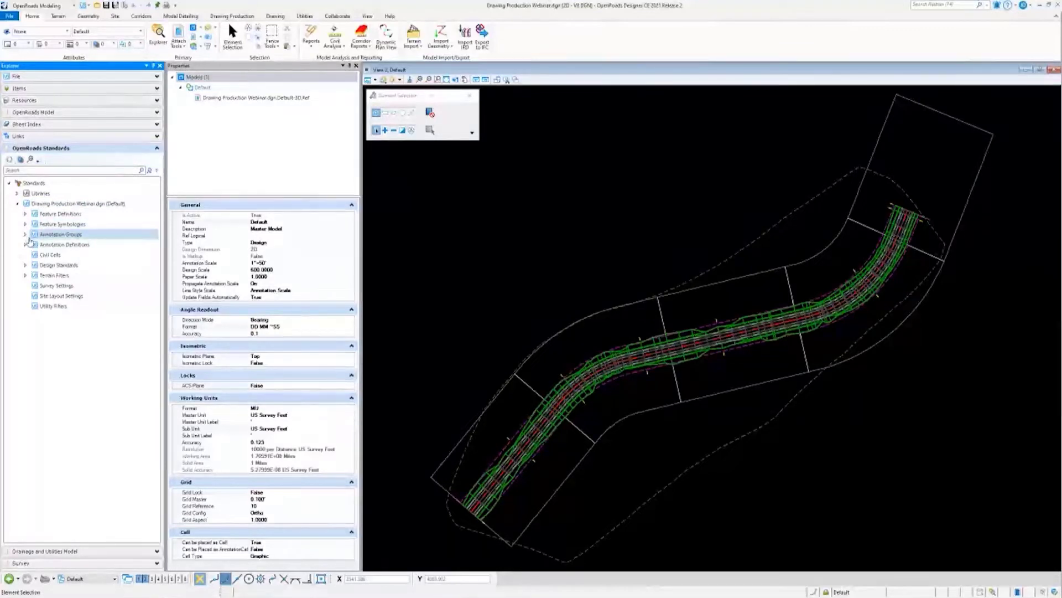
Expand Annotation Groups > Plan > Linear > Road and select Alignment 100-25 to show its properties.
click(25, 235)
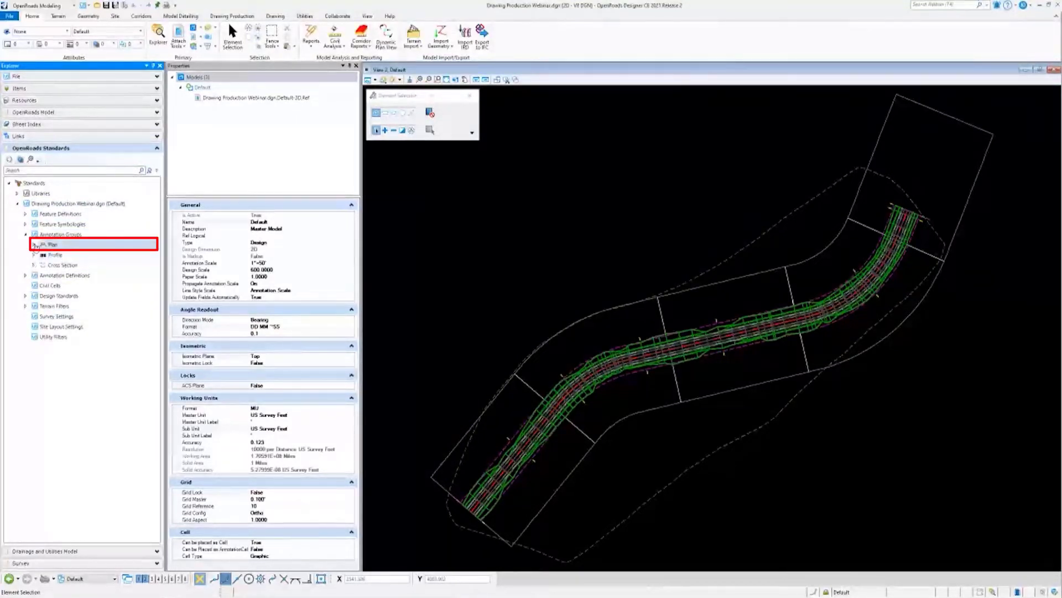
click(34, 245)
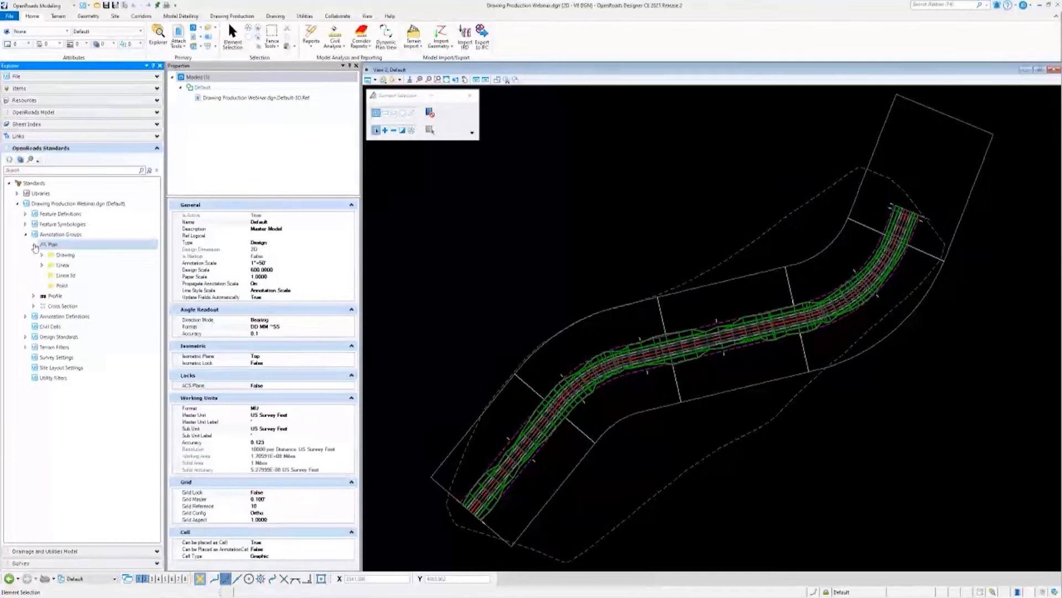
click(43, 264)
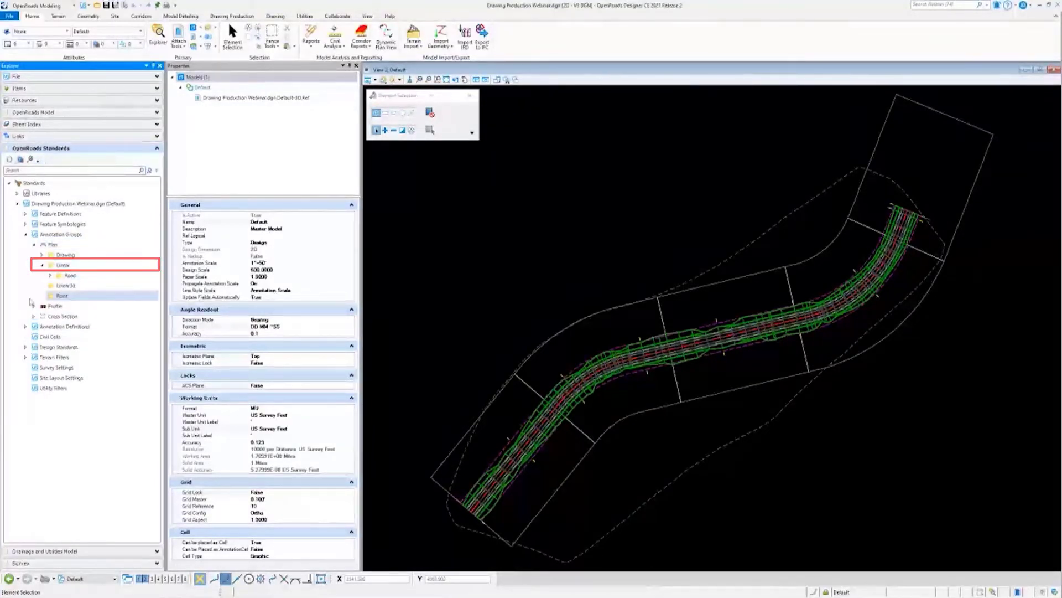
click(51, 275)
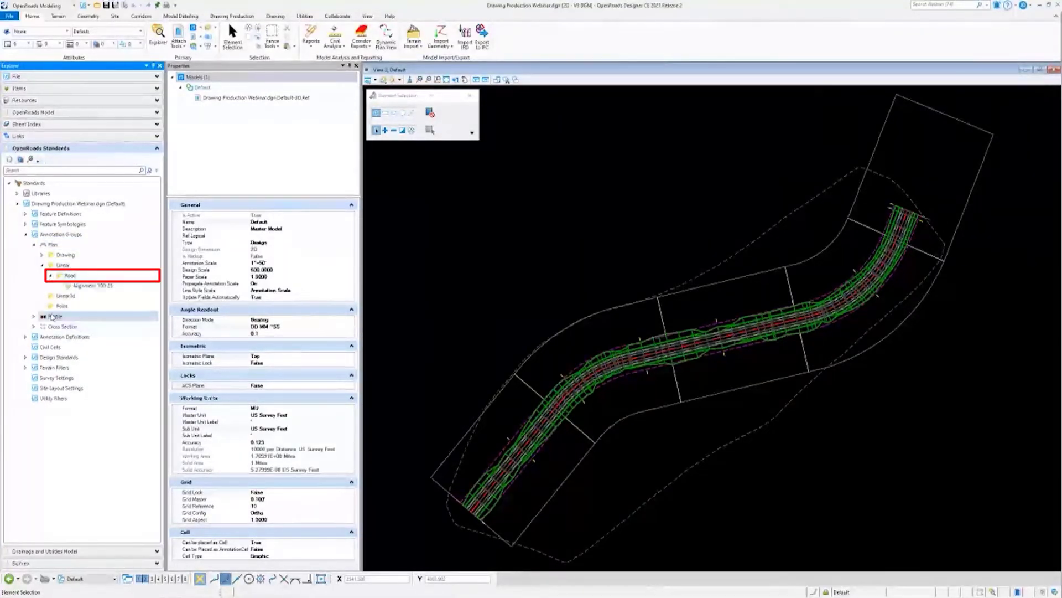
click(91, 286)
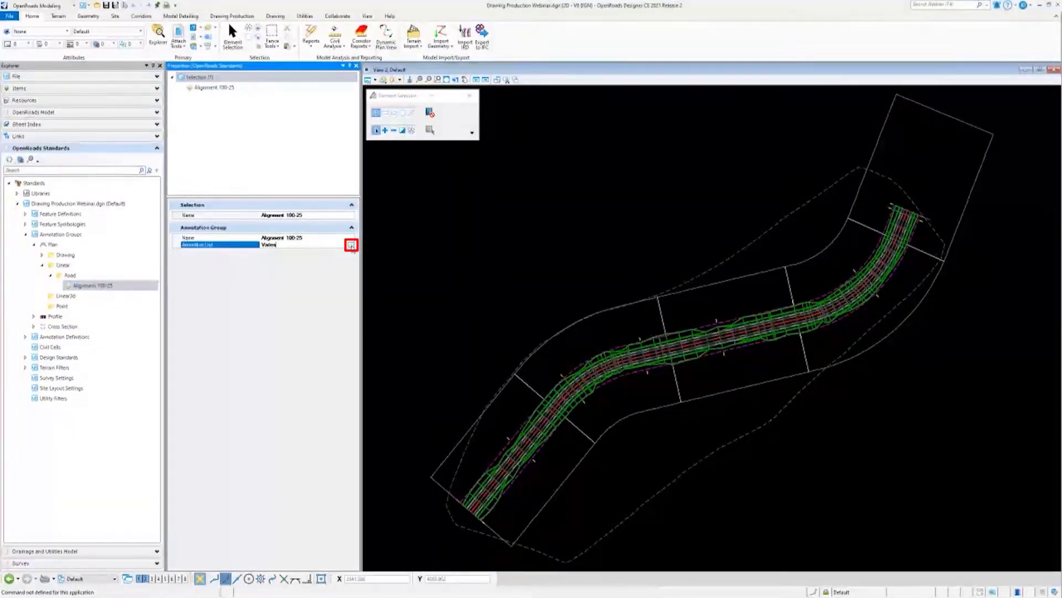
click(351, 244)
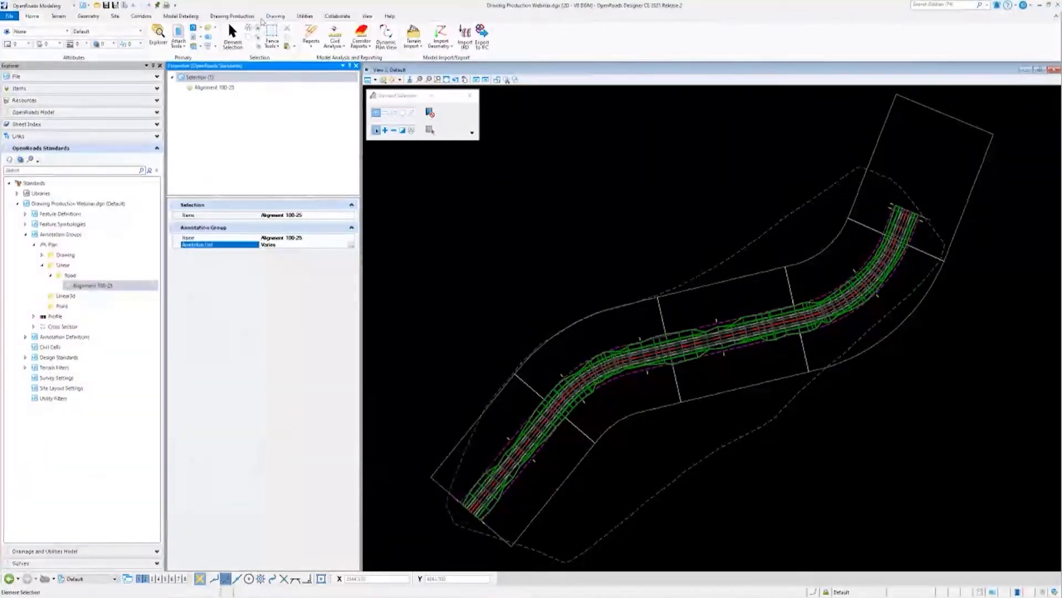
Start Element Annotation from Drawing Production with Alignment 100-25 as the override annotation group.
click(232, 15)
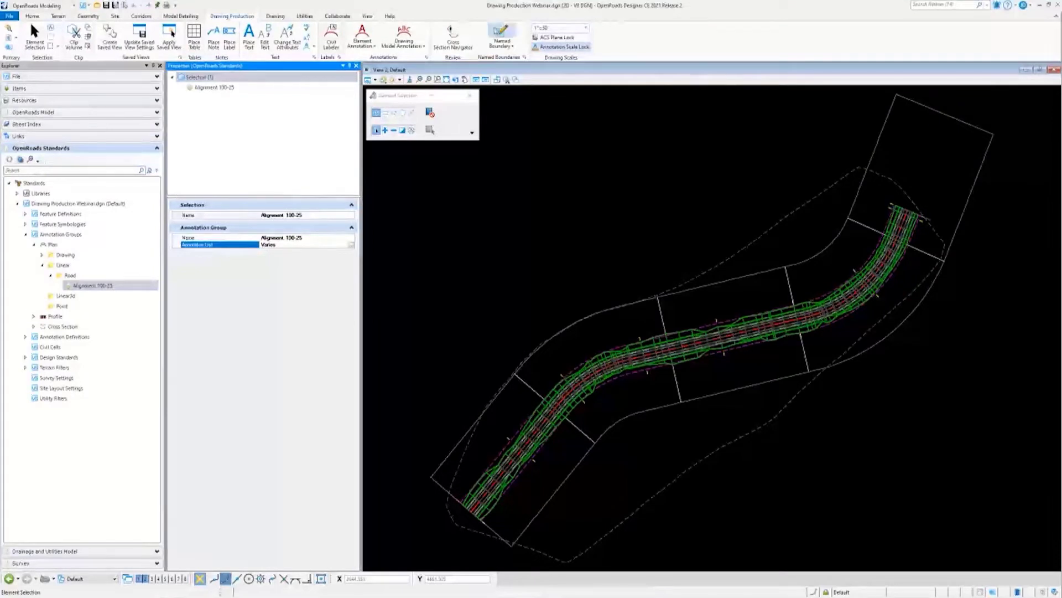
mouse_move(502, 38)
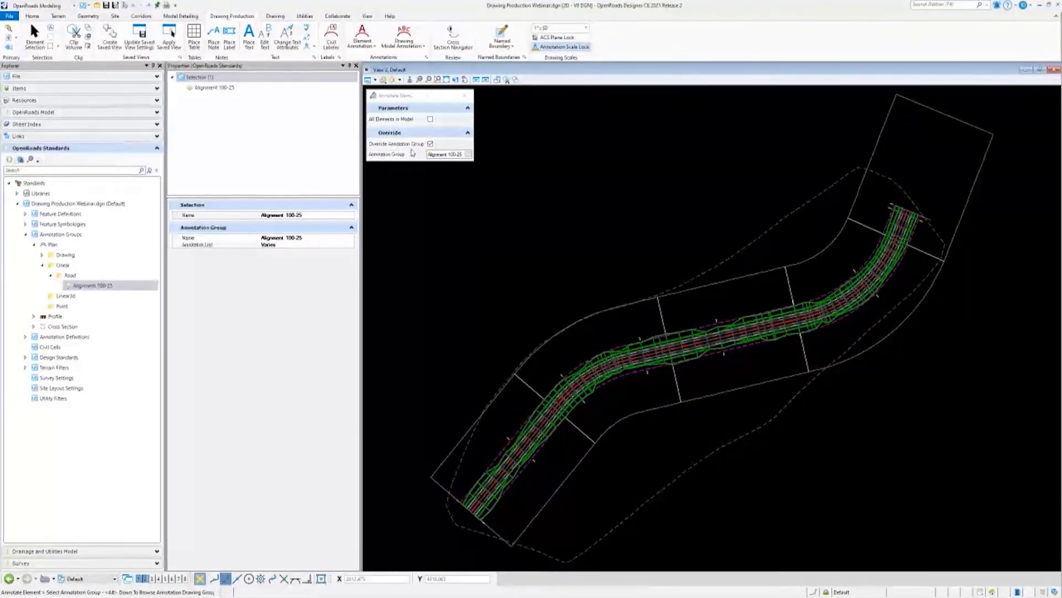
click(446, 154)
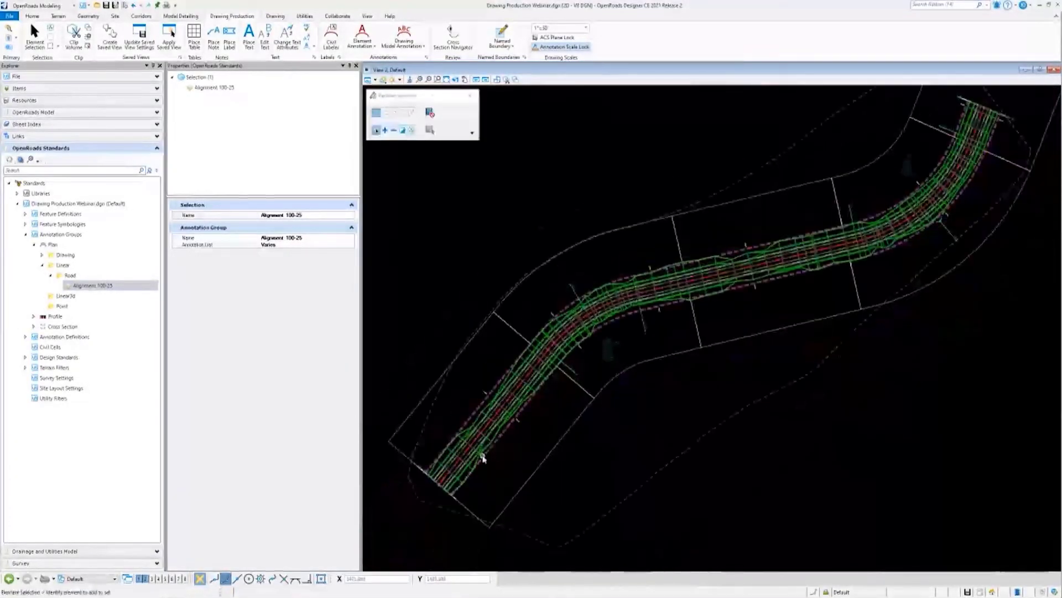
Add a new Alignment Annotation definition to Alignment 100-25 via Manage Annotations.
click(92, 285)
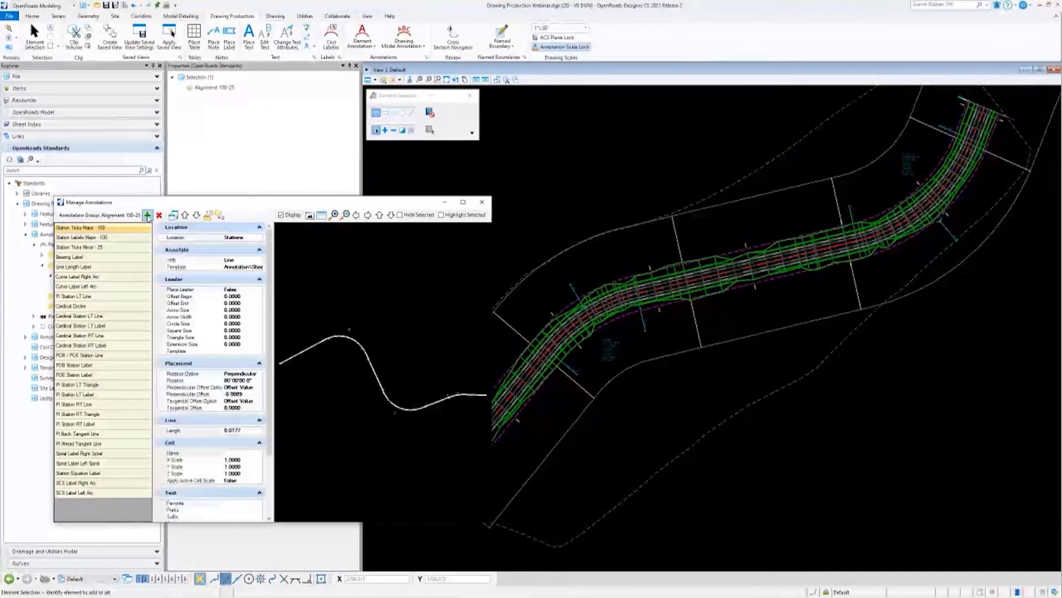
click(147, 214)
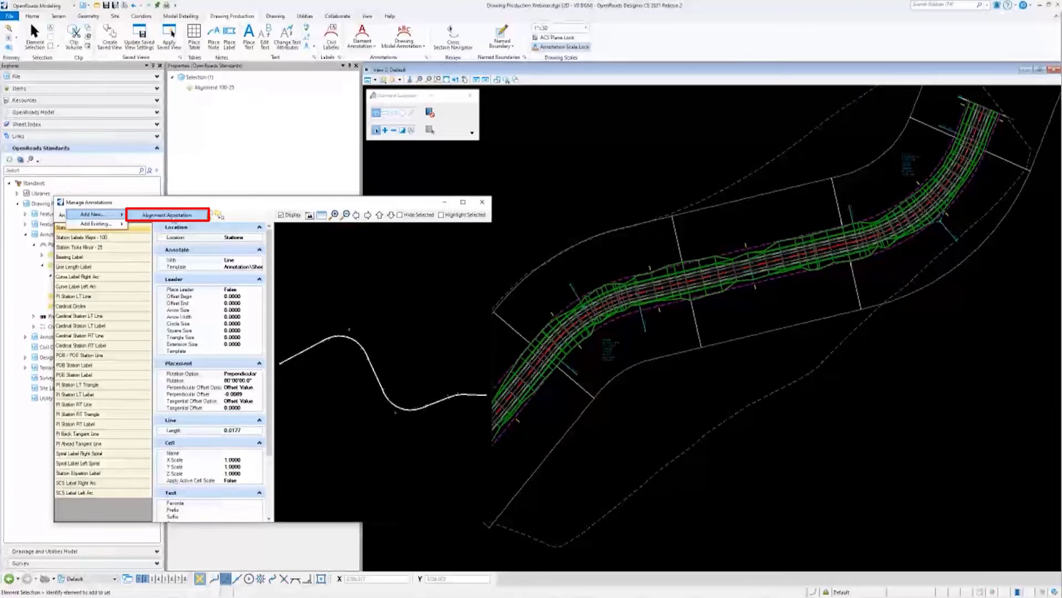
click(175, 215)
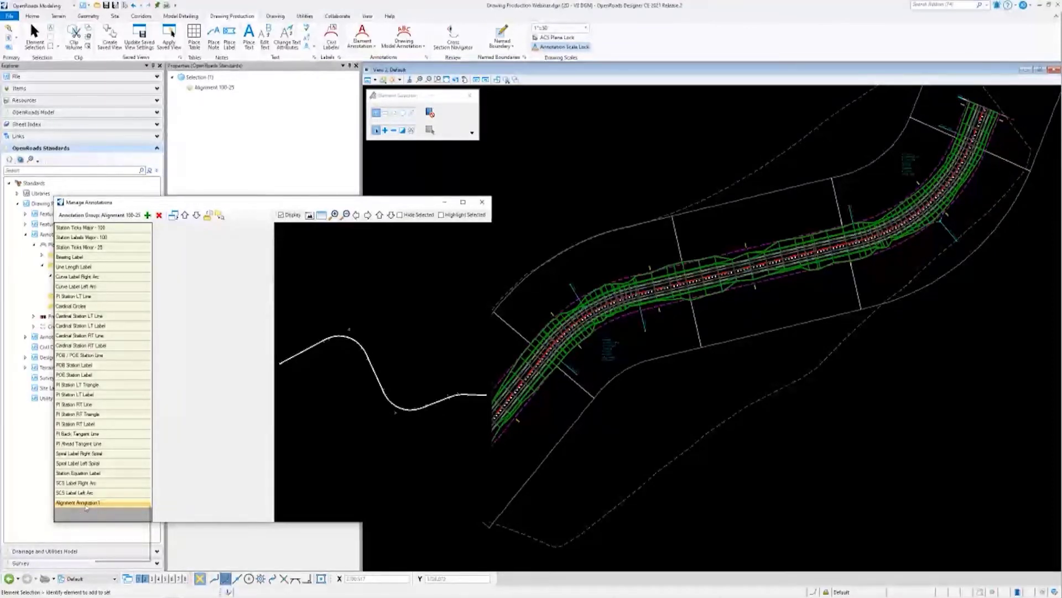
Select the new Alignment Annotation1 entry to display its settings.
right_click(77, 501)
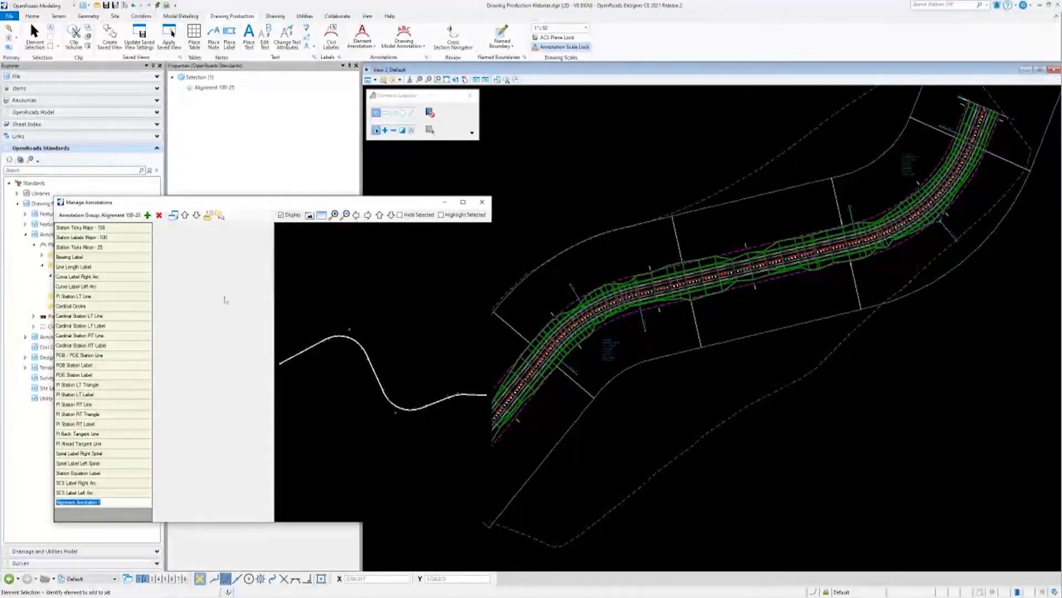
mouse_move(195, 293)
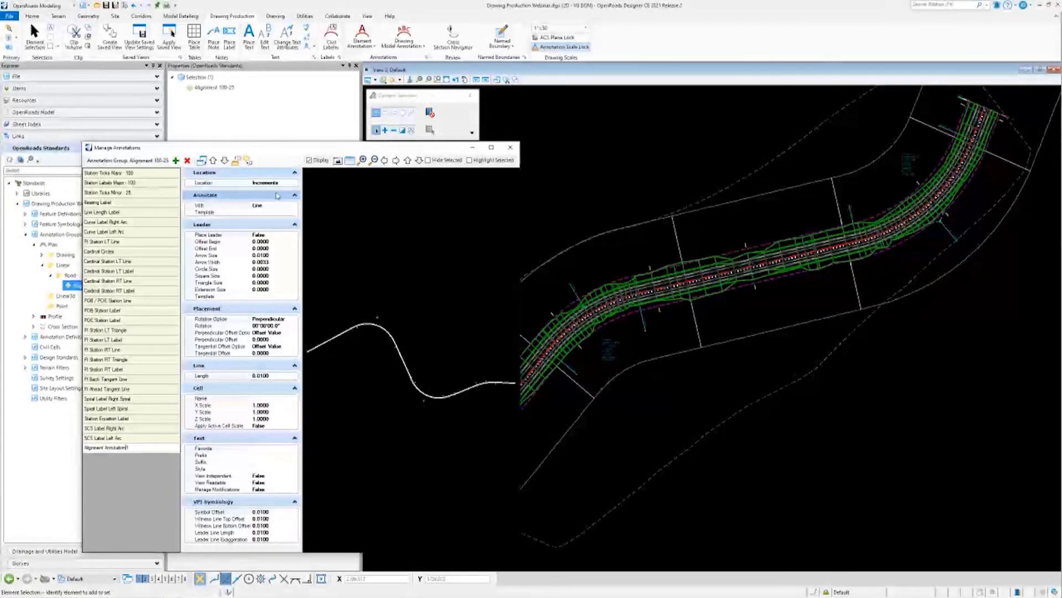
Set Location to Increments with an edited increment value and Annotate With to Cell.
click(107, 447)
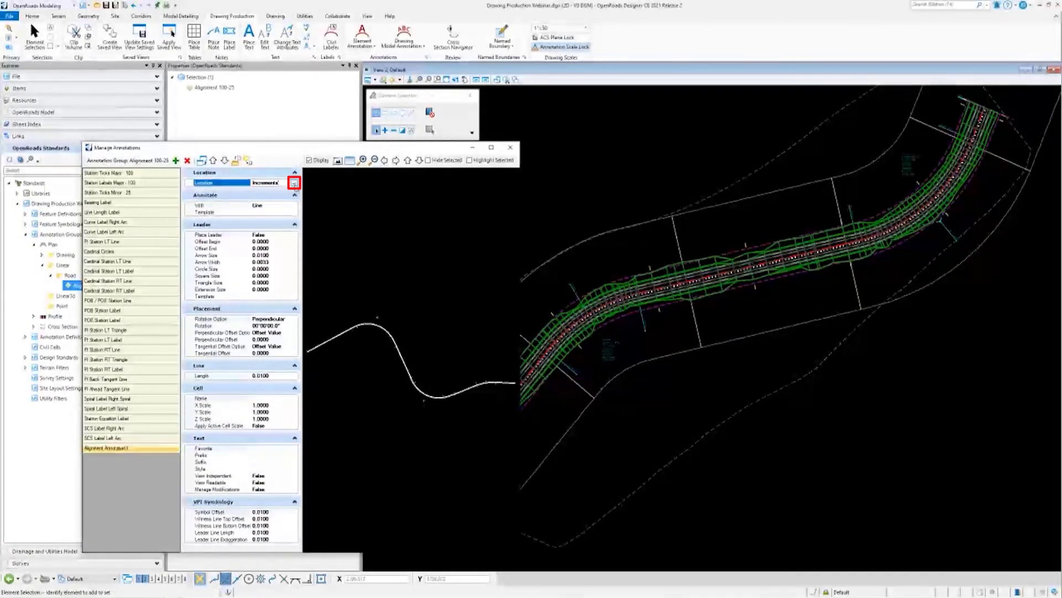
click(294, 183)
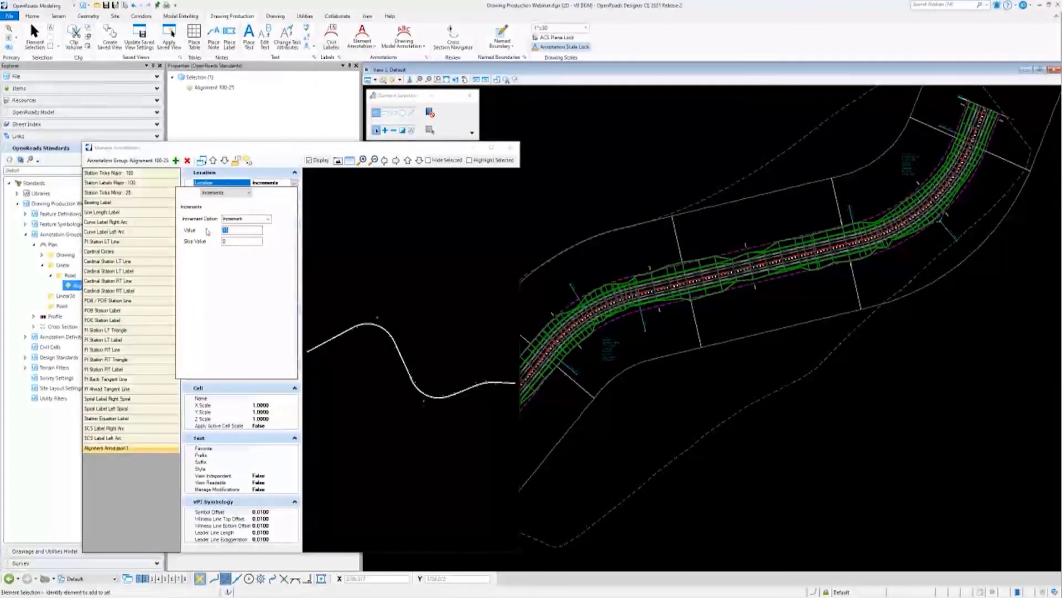
click(240, 230)
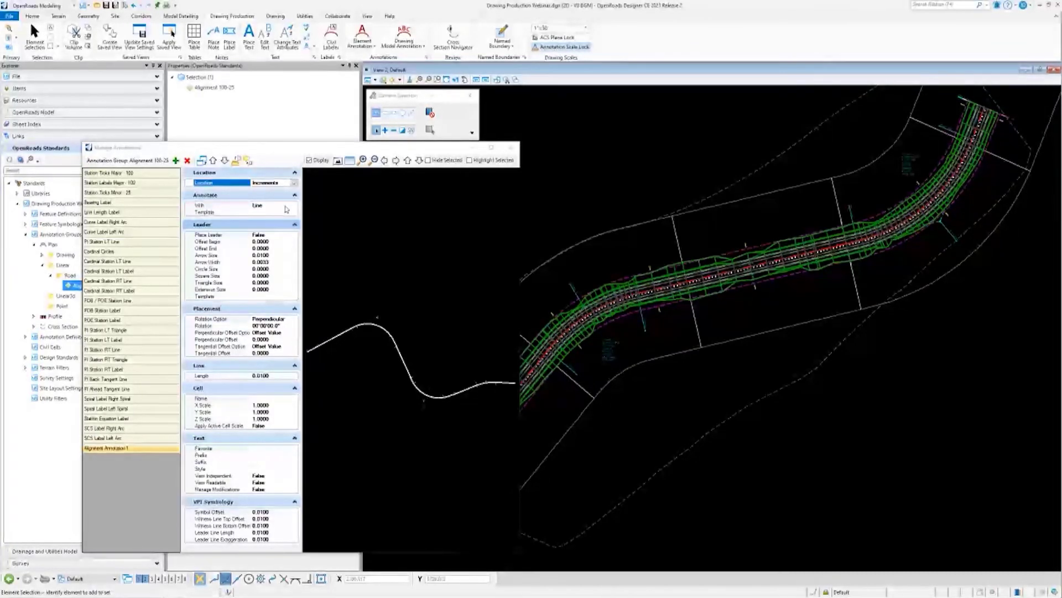
click(292, 205)
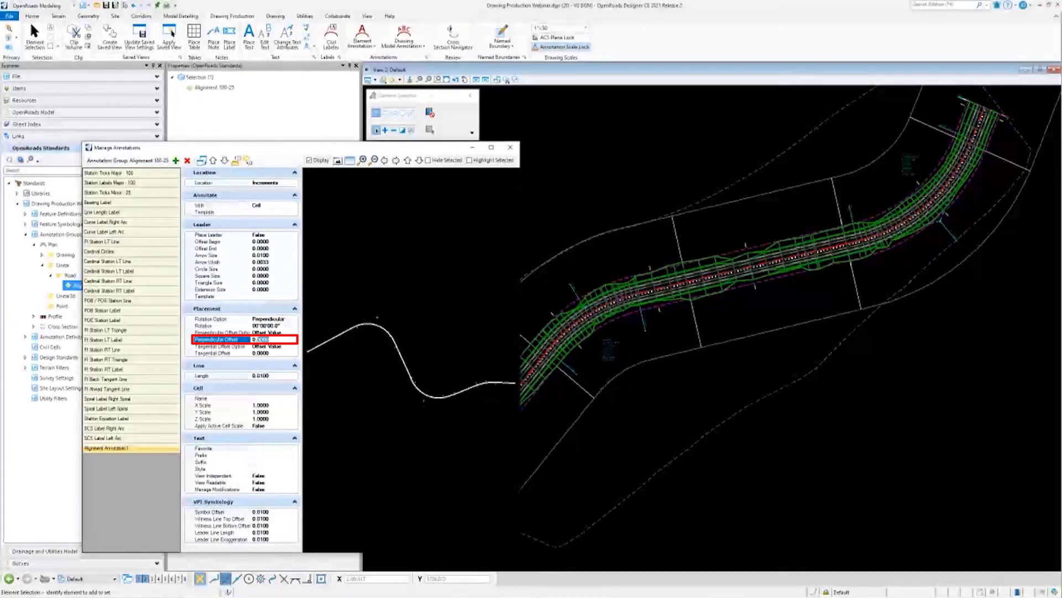
Set Perpendicular Offset to 0.15 and Cell Name to PowerPole.
text(0.15)
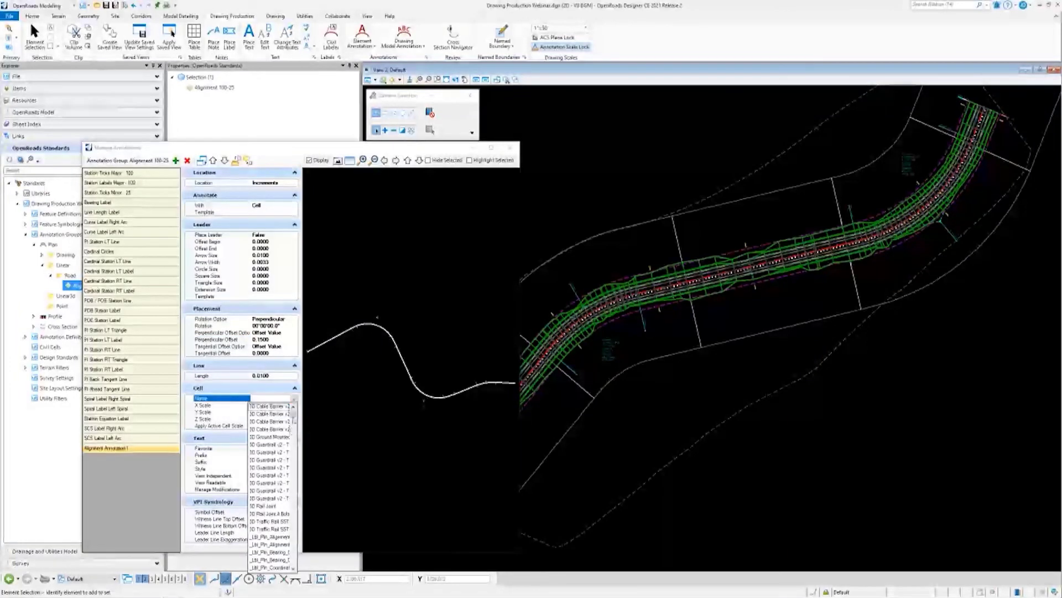
scroll(down, 3)
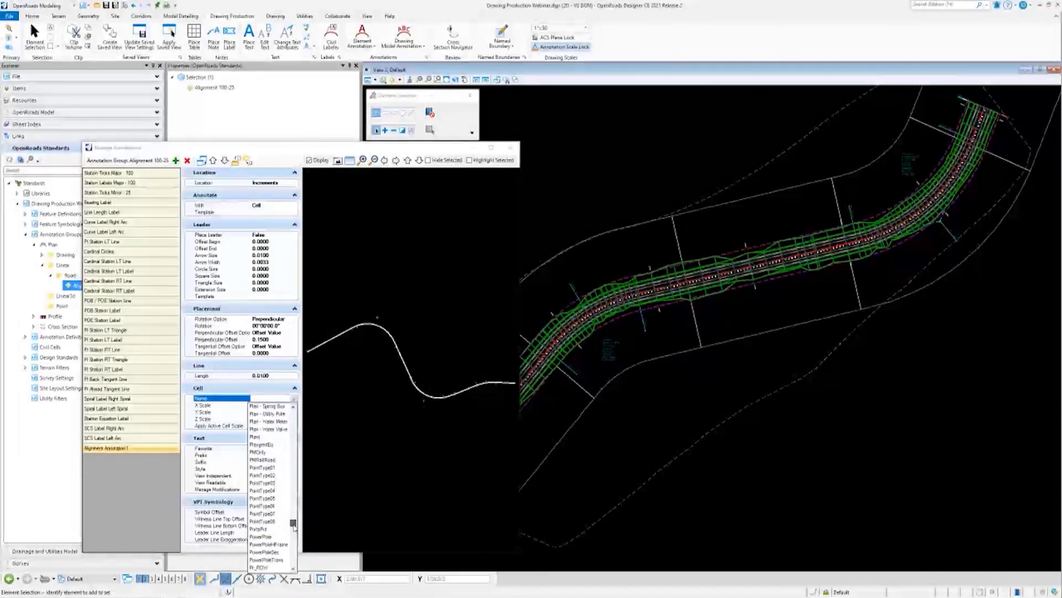
click(265, 537)
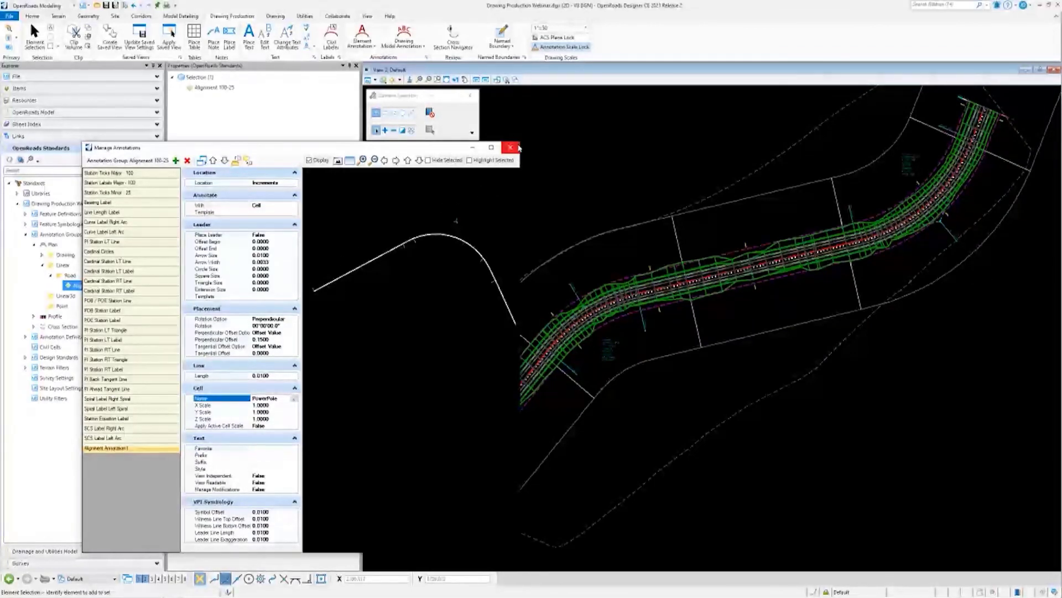
mouse_move(506, 155)
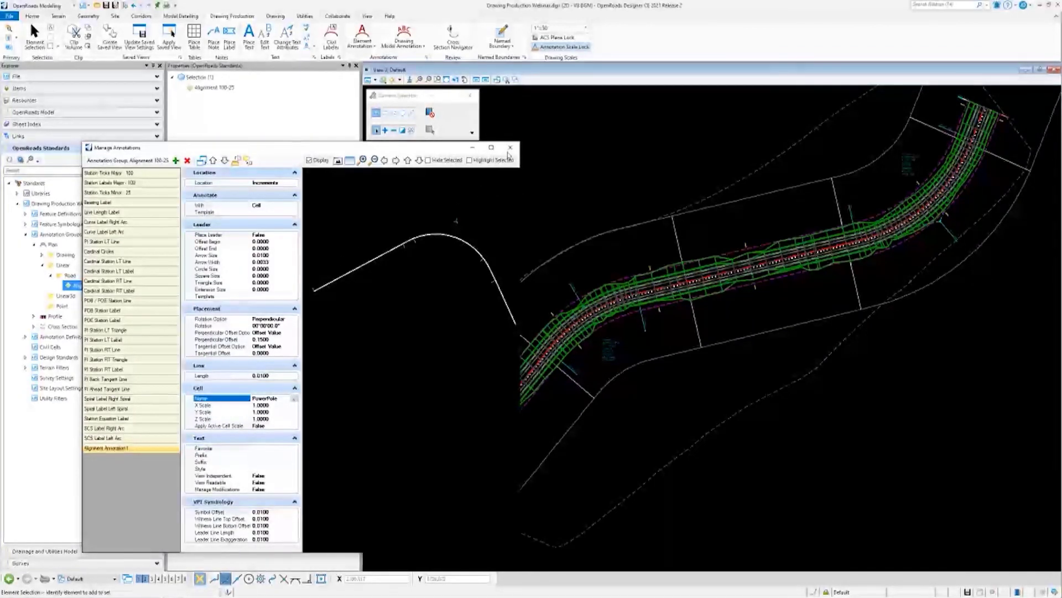